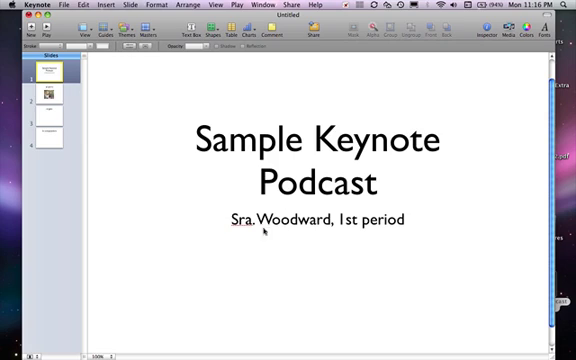
mouse_move(132, 200)
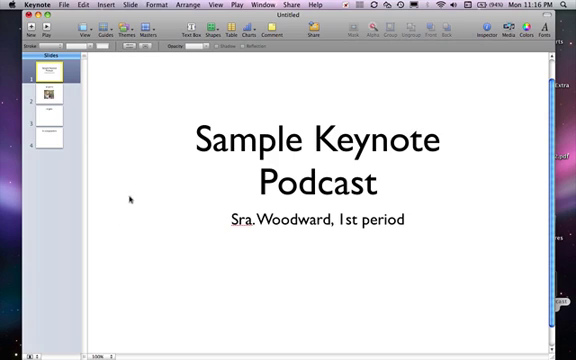
- Review the el perro slide and the title slide, then bring up the el gato slide
left_click(52, 96)
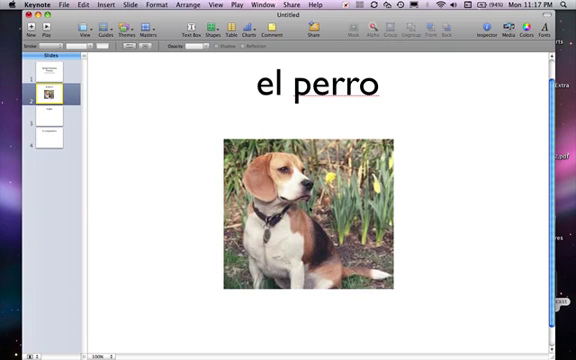
mouse_move(310, 210)
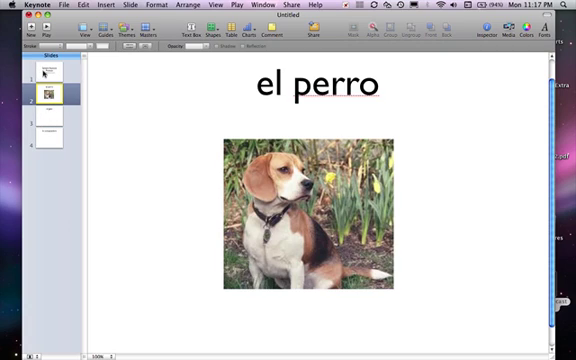
left_click(48, 76)
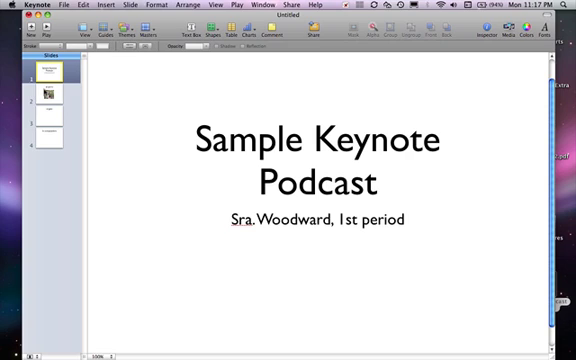
left_click(50, 96)
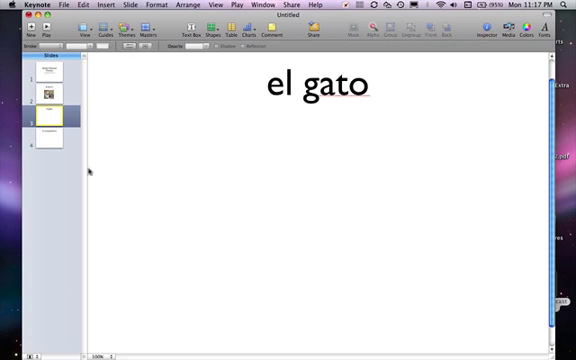
mouse_move(18, 90)
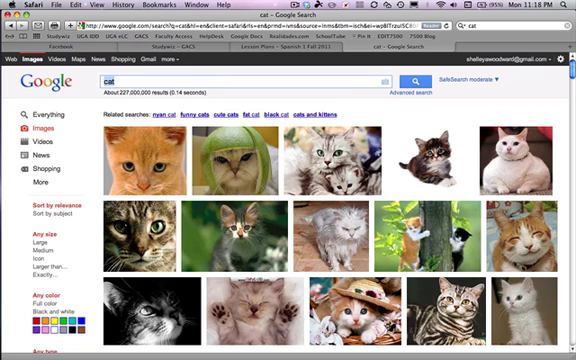
- Search Google Images for 'computer' to find a picture for the la computadora slide
type("computer")
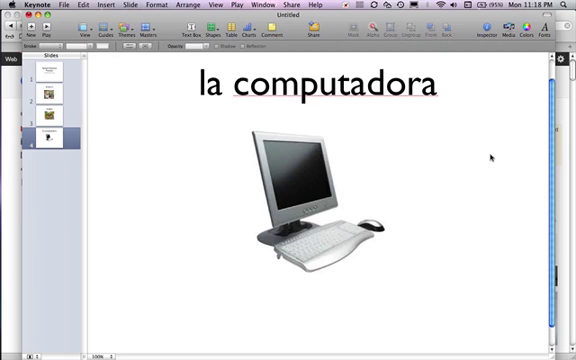
mouse_move(208, 188)
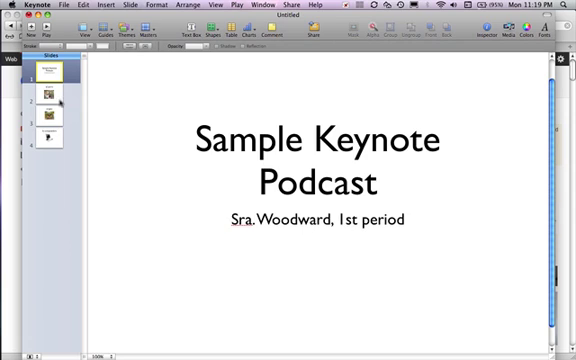
left_click(50, 96)
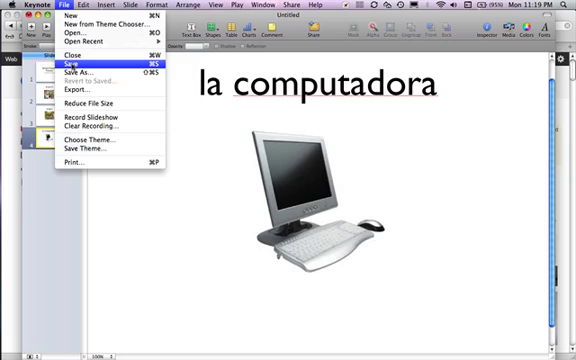
mouse_move(160, 236)
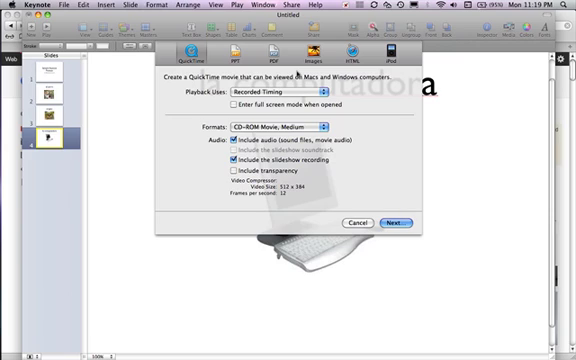
mouse_move(348, 152)
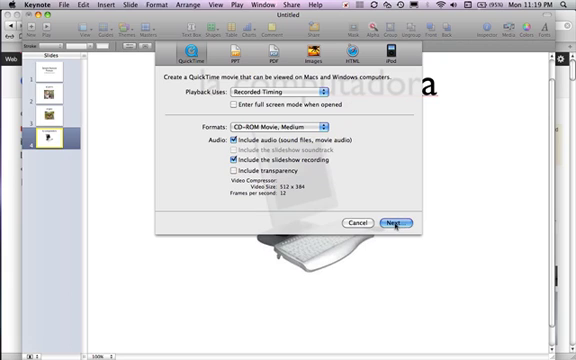
- Continue from the QuickTime export settings to choosing where to save the movie
left_click(396, 222)
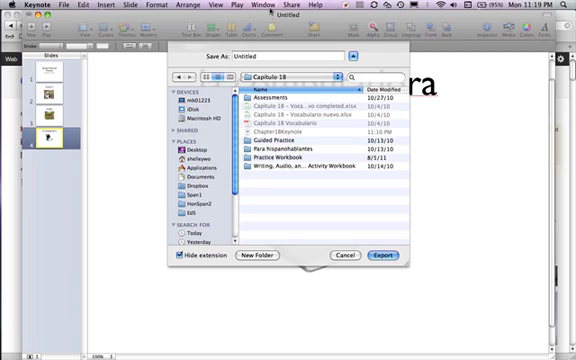
- Name the movie file (typing 'Chapt' and 'keynote') and export it to disk
type("Chapter18")
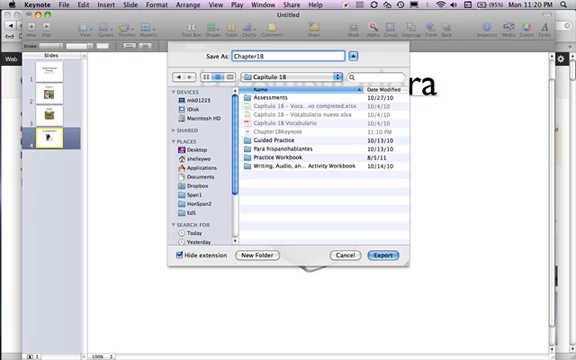
type("keynote")
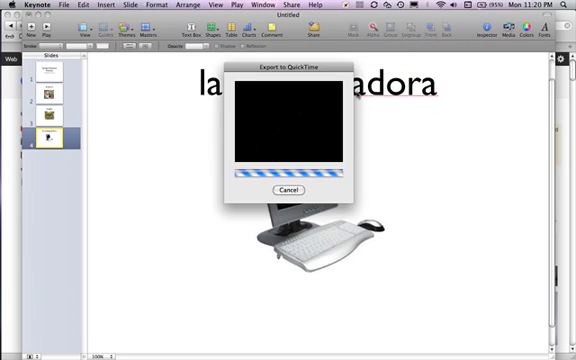
left_click(300, 190)
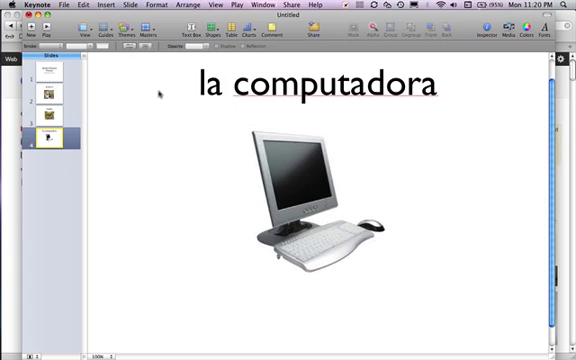